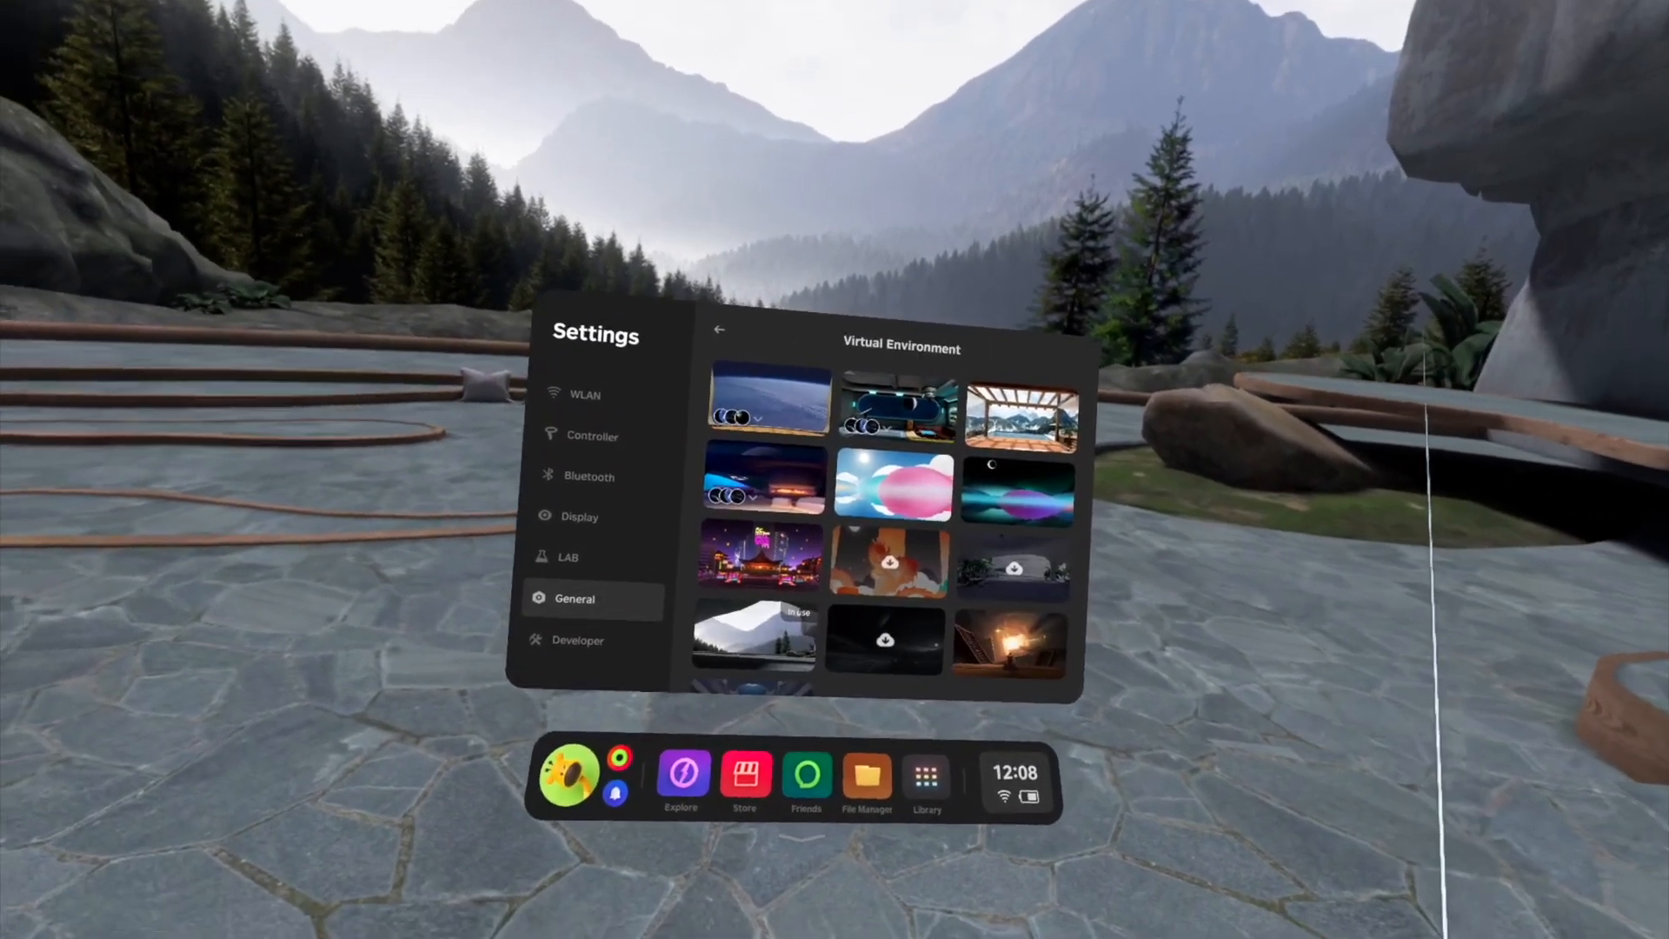
# - Apply a new environment thumbnail from Settings > General > Virtual Environment
pyautogui.click(897, 416)
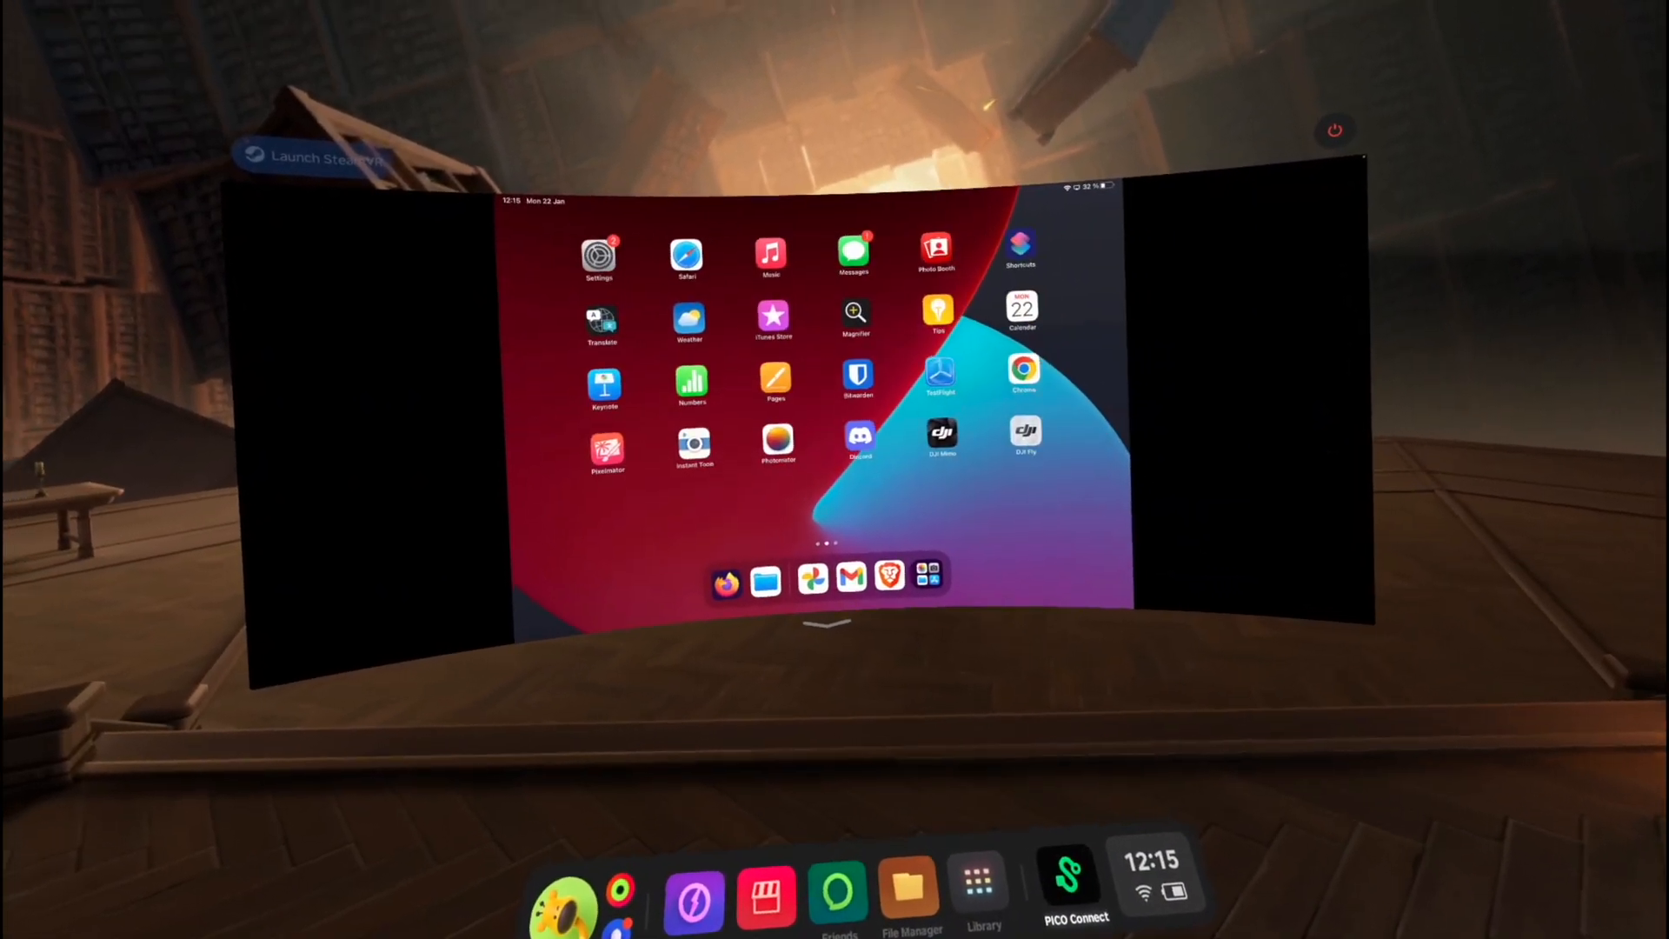
# - Browse the mirrored iPad home screens, view a beach photo, then launch PICO Connect from the dock
pyautogui.hscroll(-3)
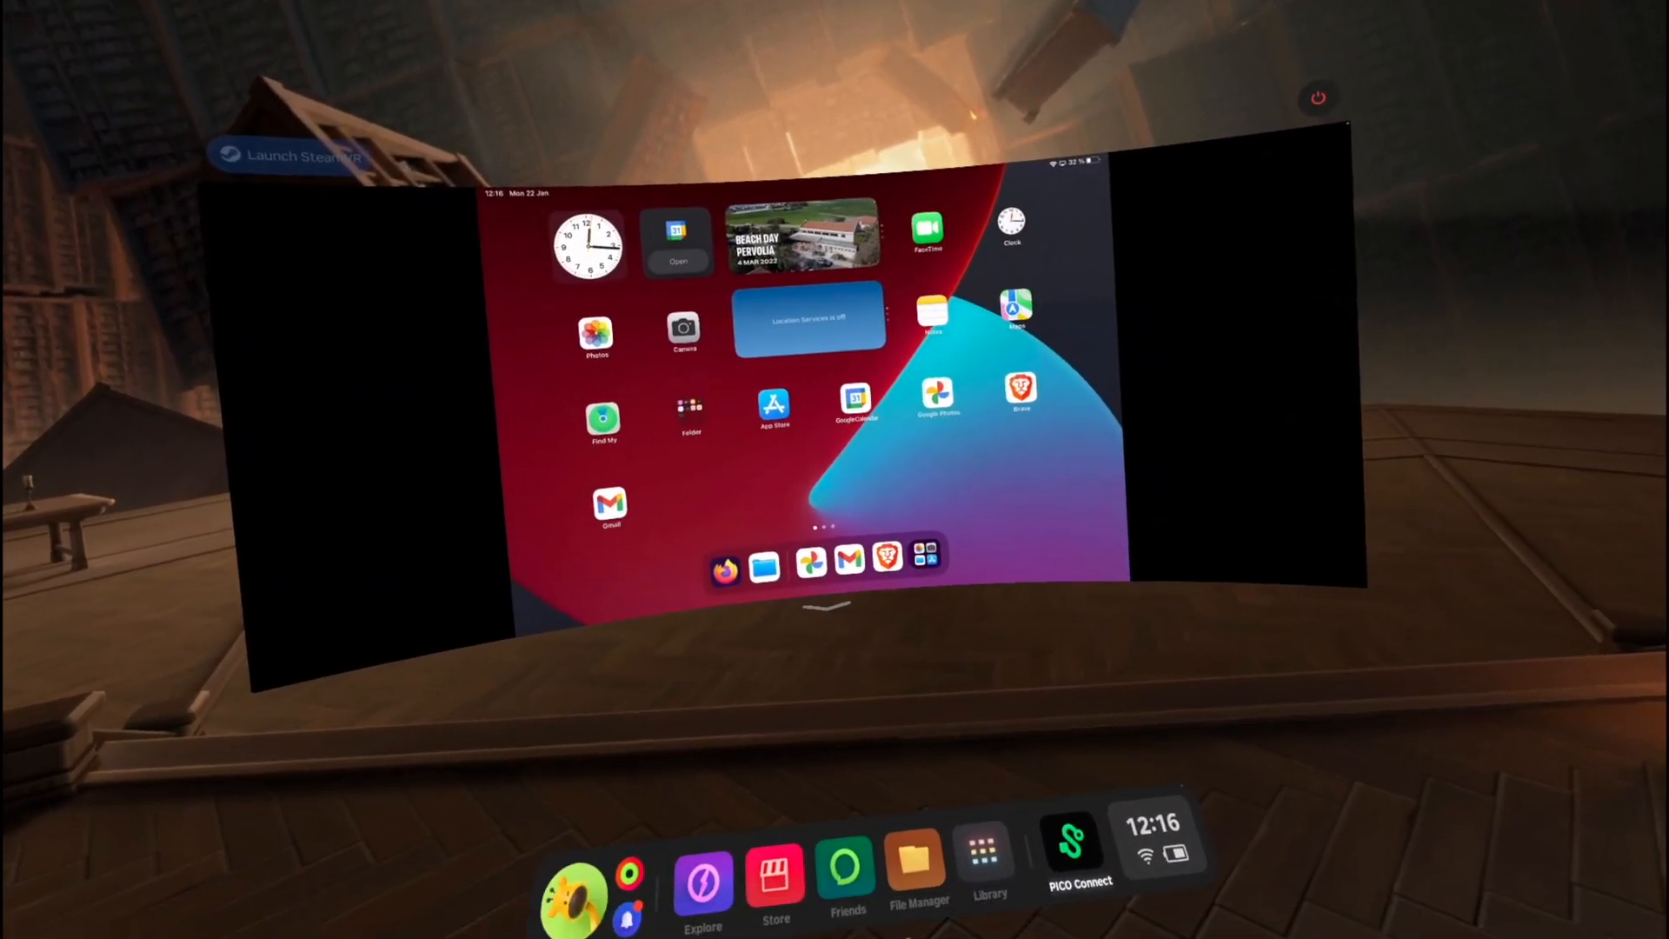
pyautogui.click(799, 232)
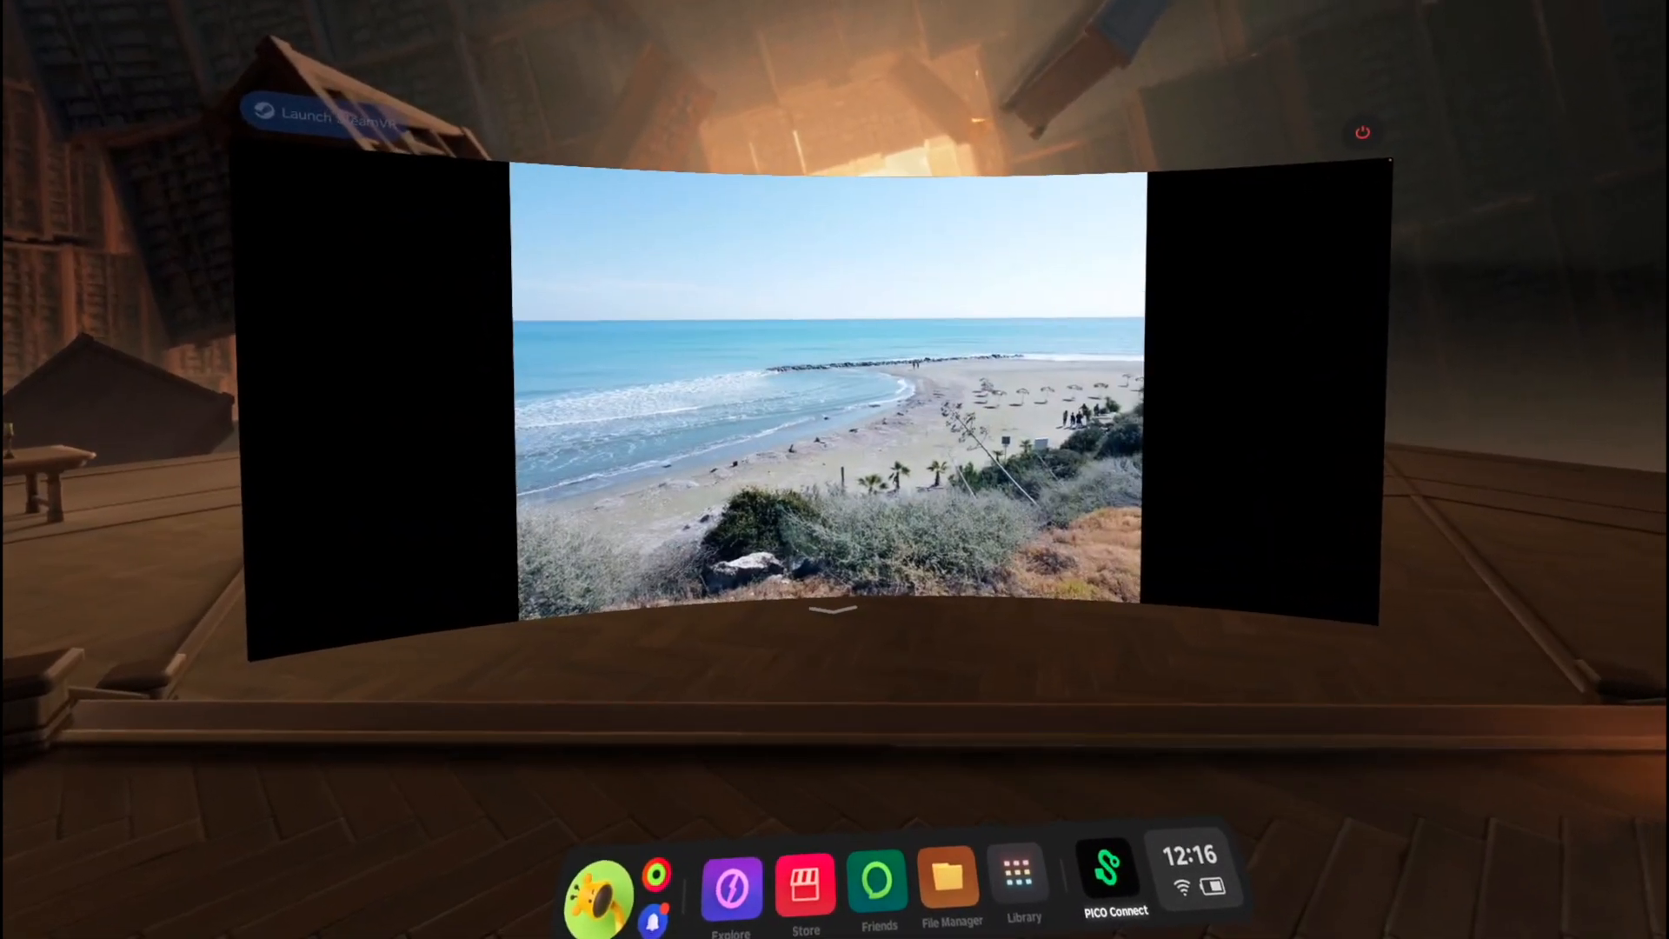
pyautogui.click(1106, 878)
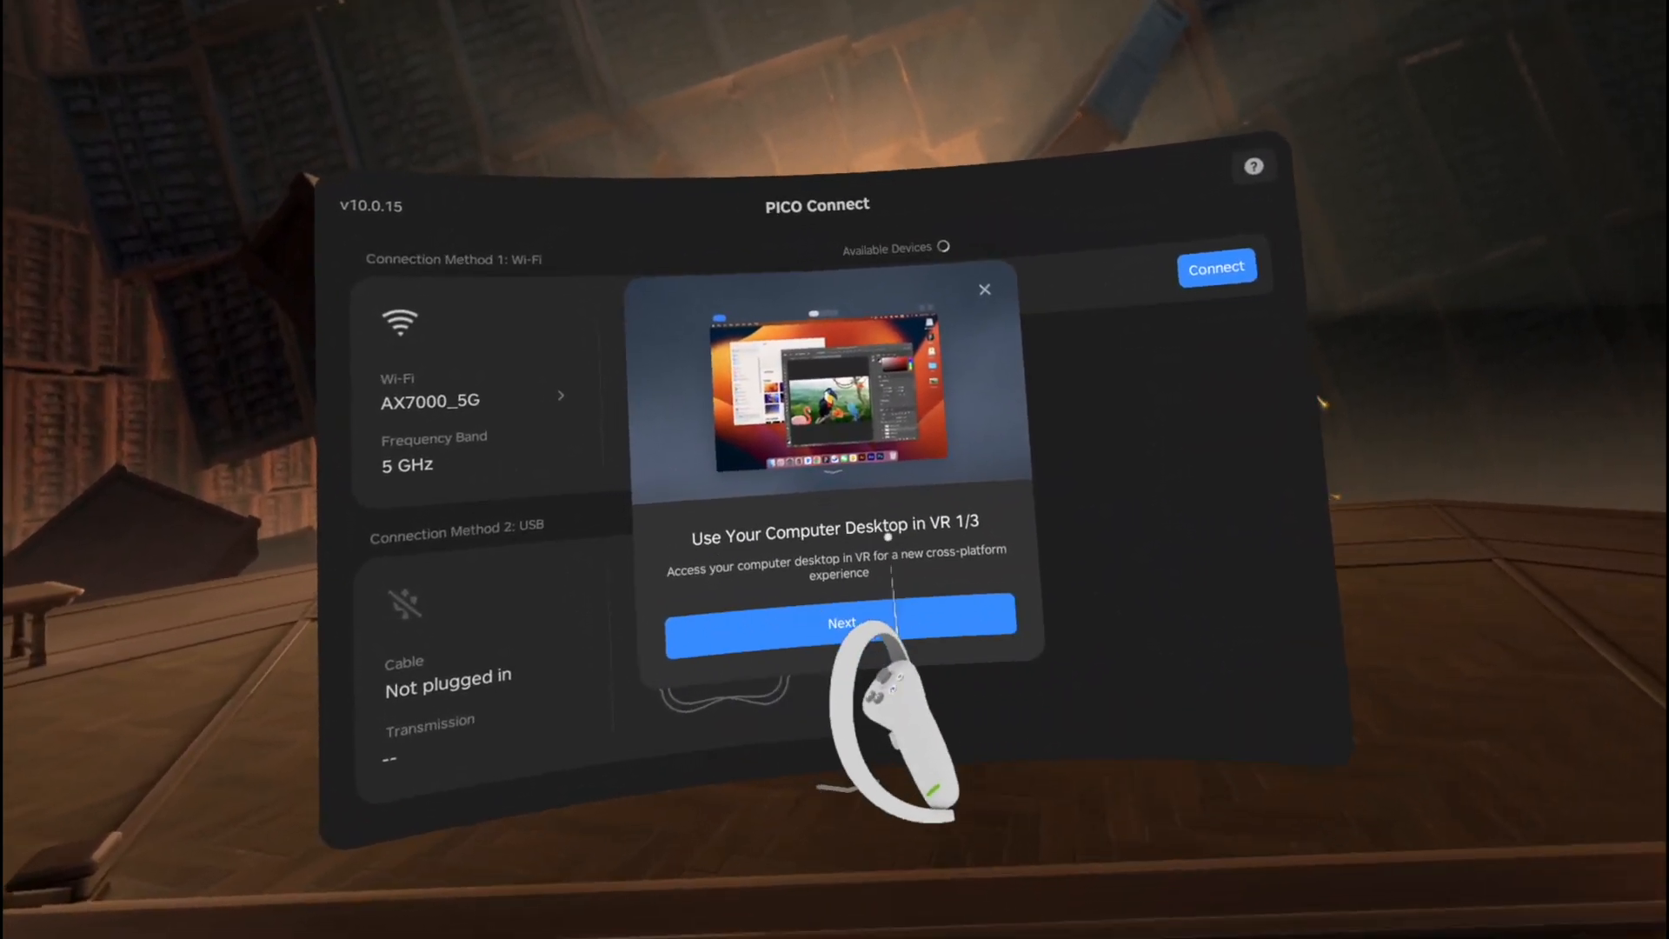
# - Advance through the 'Use Your Computer Desktop in VR' onboarding cards
pyautogui.click(841, 623)
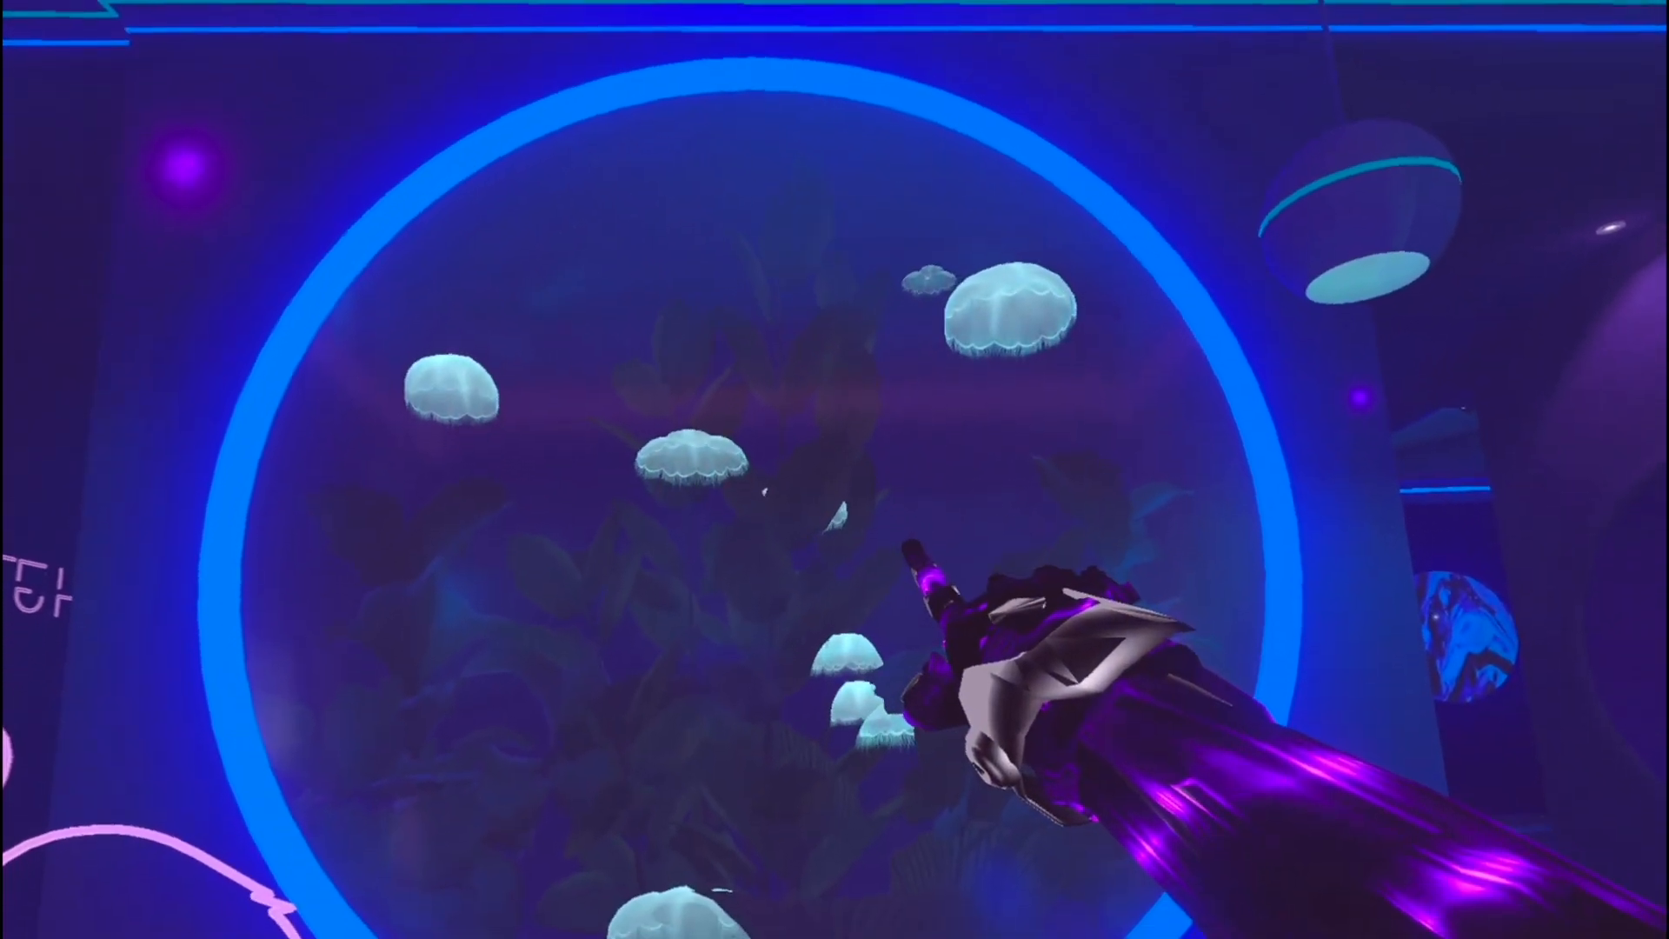
pyautogui.moveTo(834, 469)
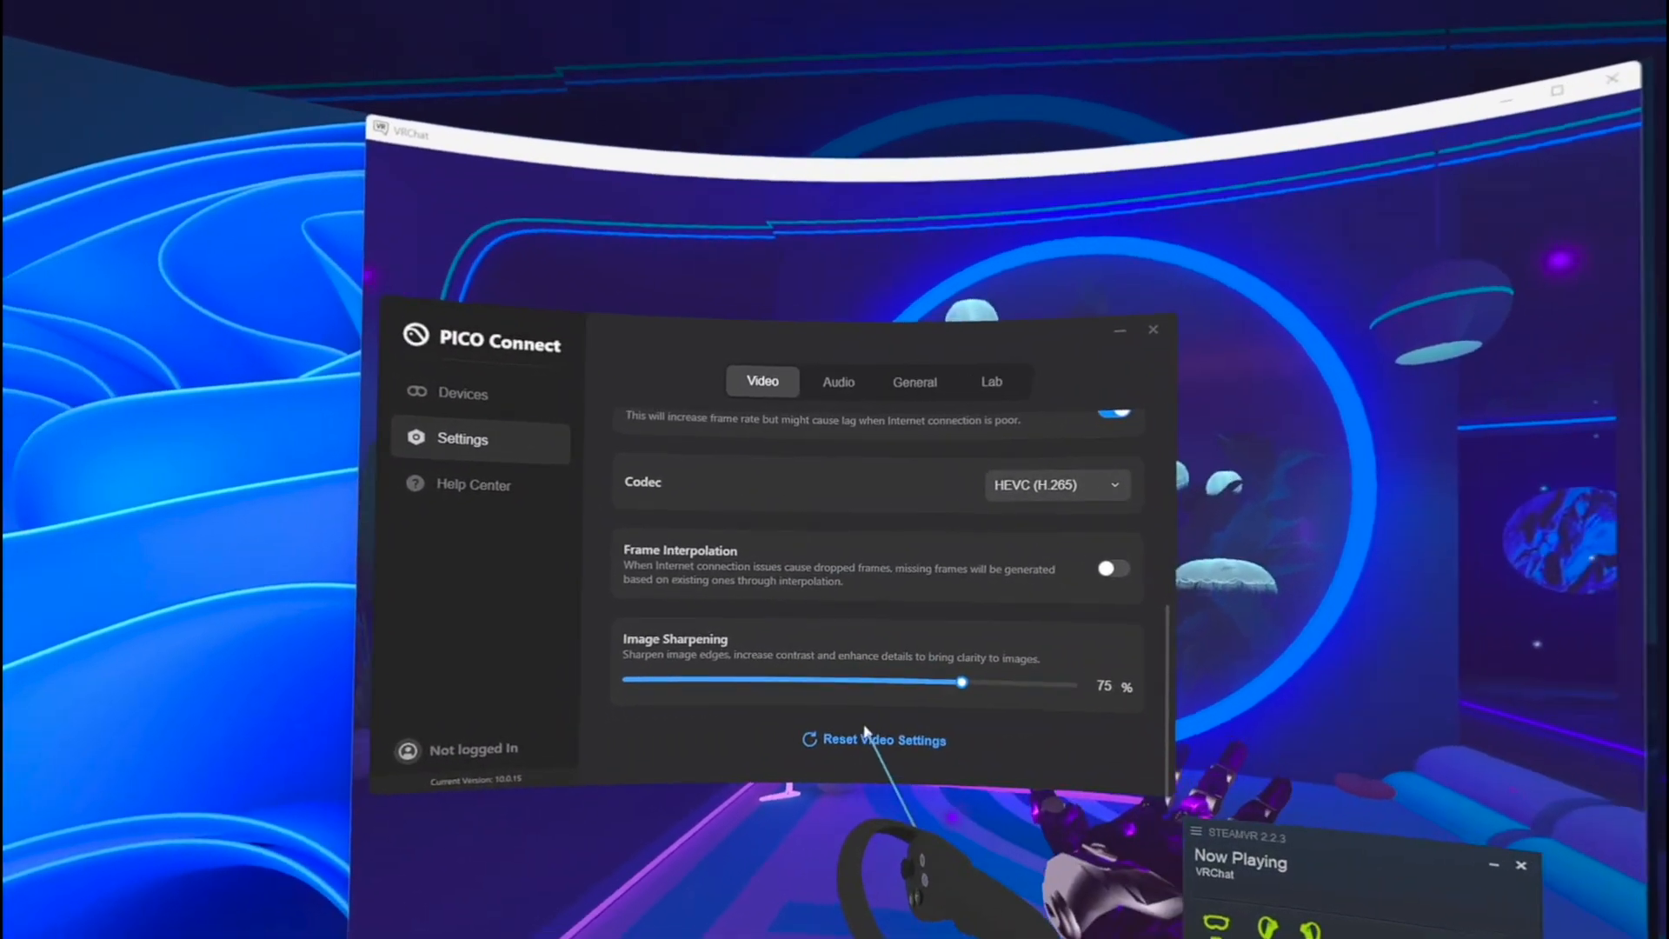
# - Switch the PICO Connect desktop Settings from the Video tab to the Lab experimental options
pyautogui.click(990, 380)
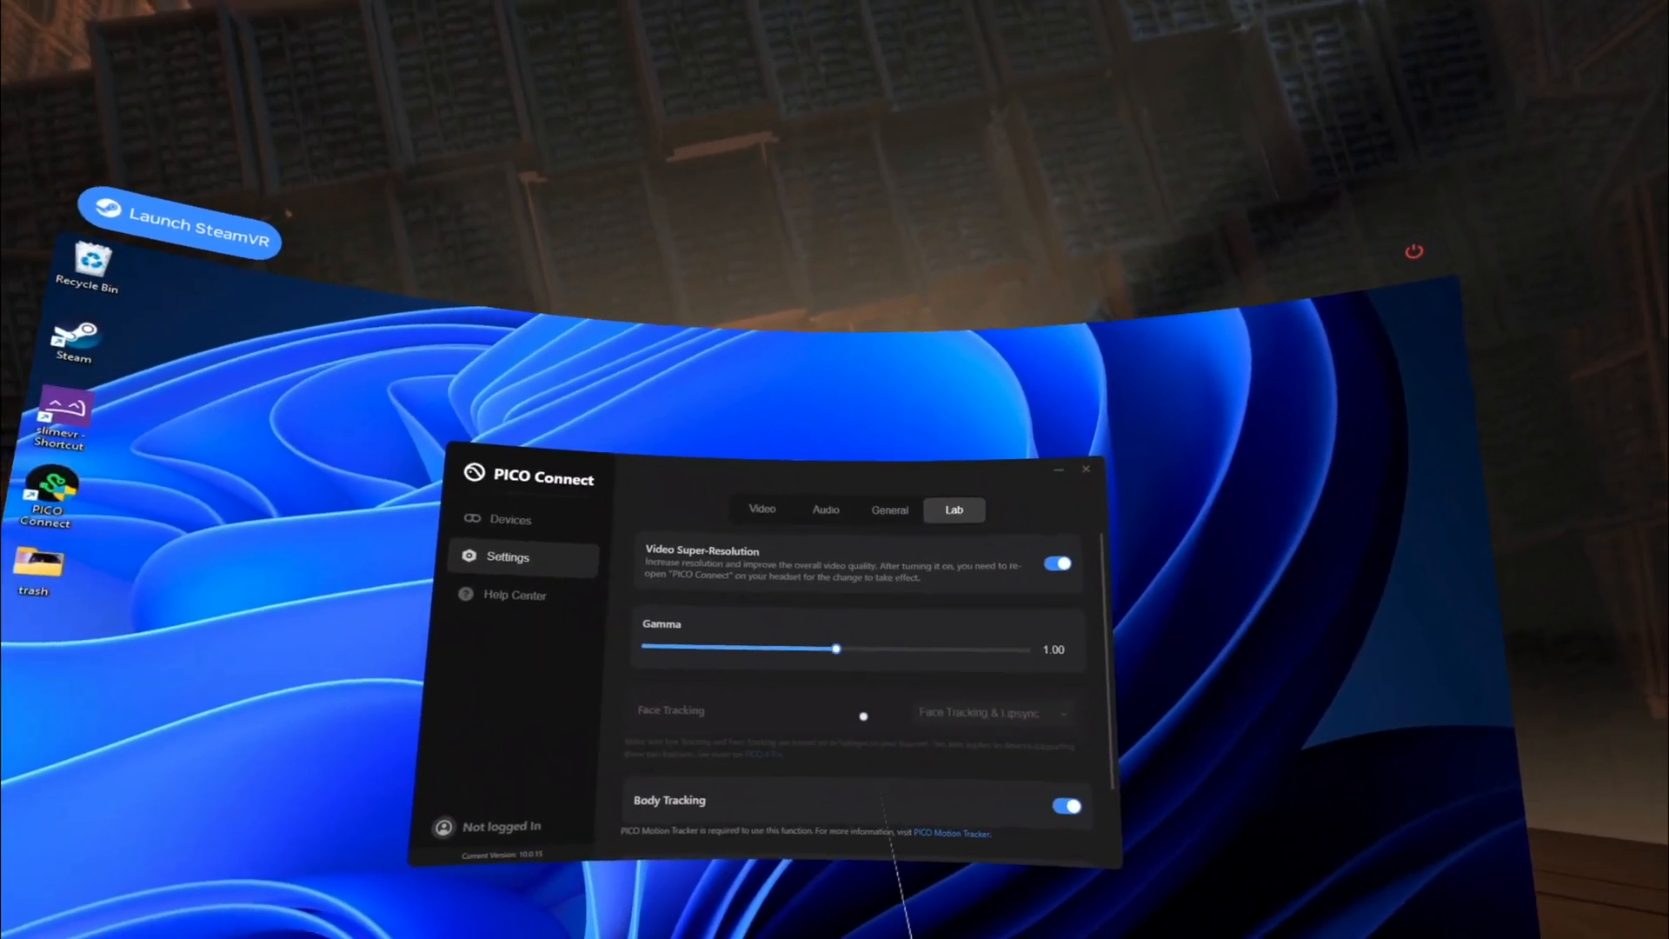
pyautogui.scroll(-3)
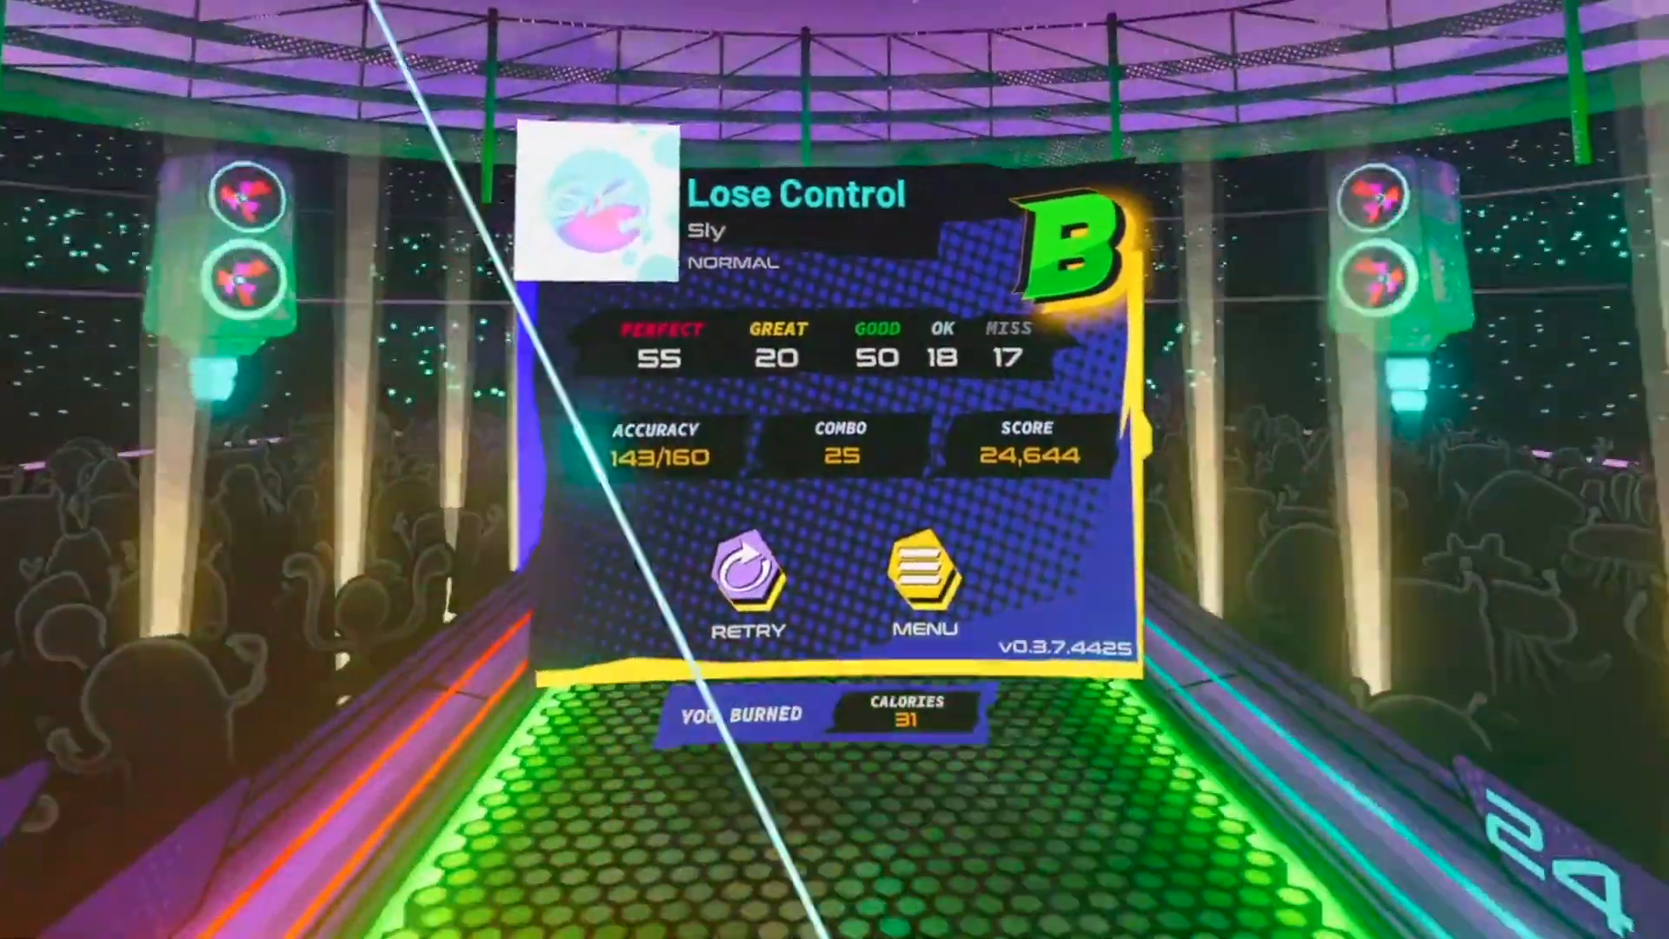
# - Leave the Lose Control results via MENU and return to the song list showing its 24,644 high score
pyautogui.click(747, 580)
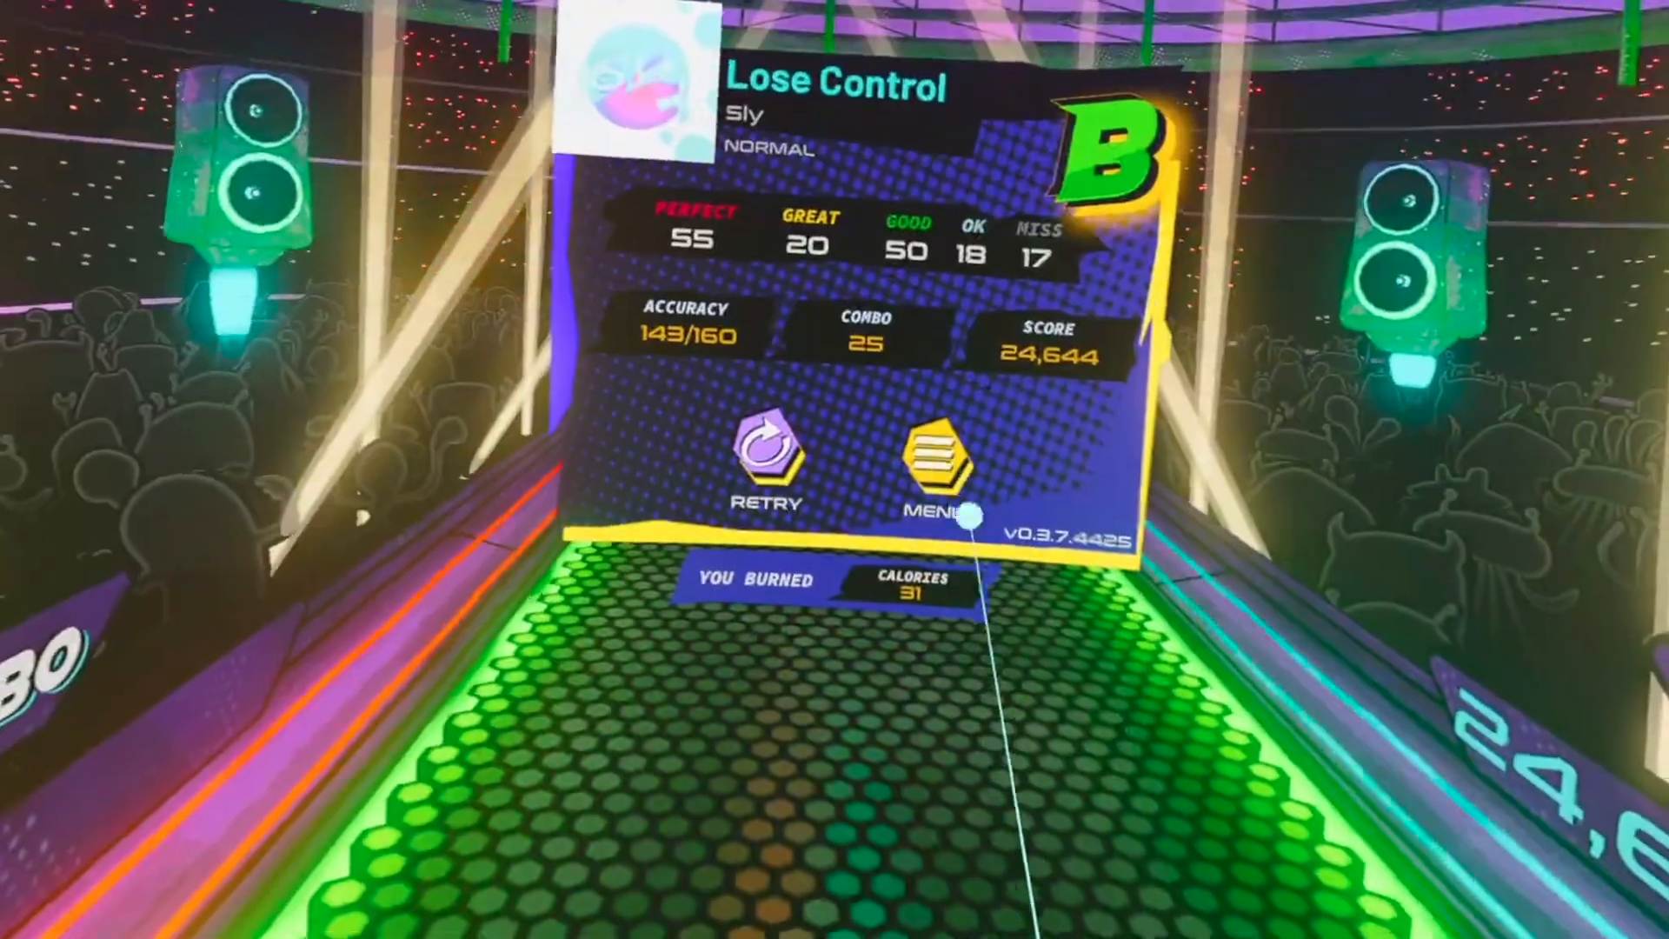
pyautogui.click(940, 467)
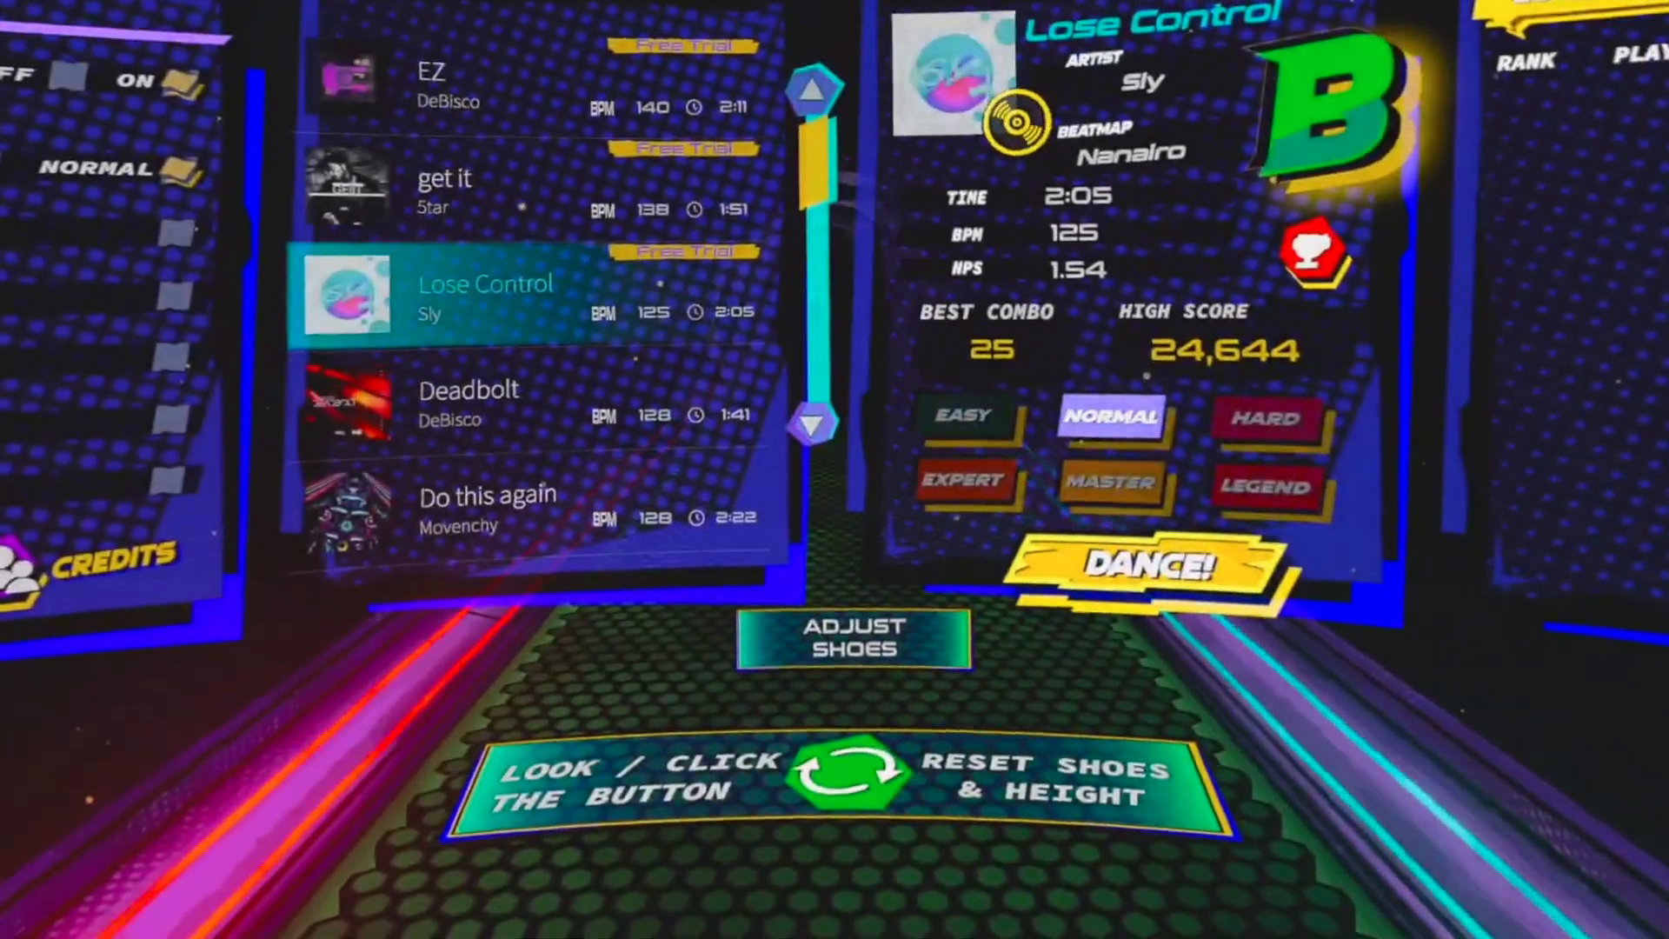
pyautogui.click(1158, 566)
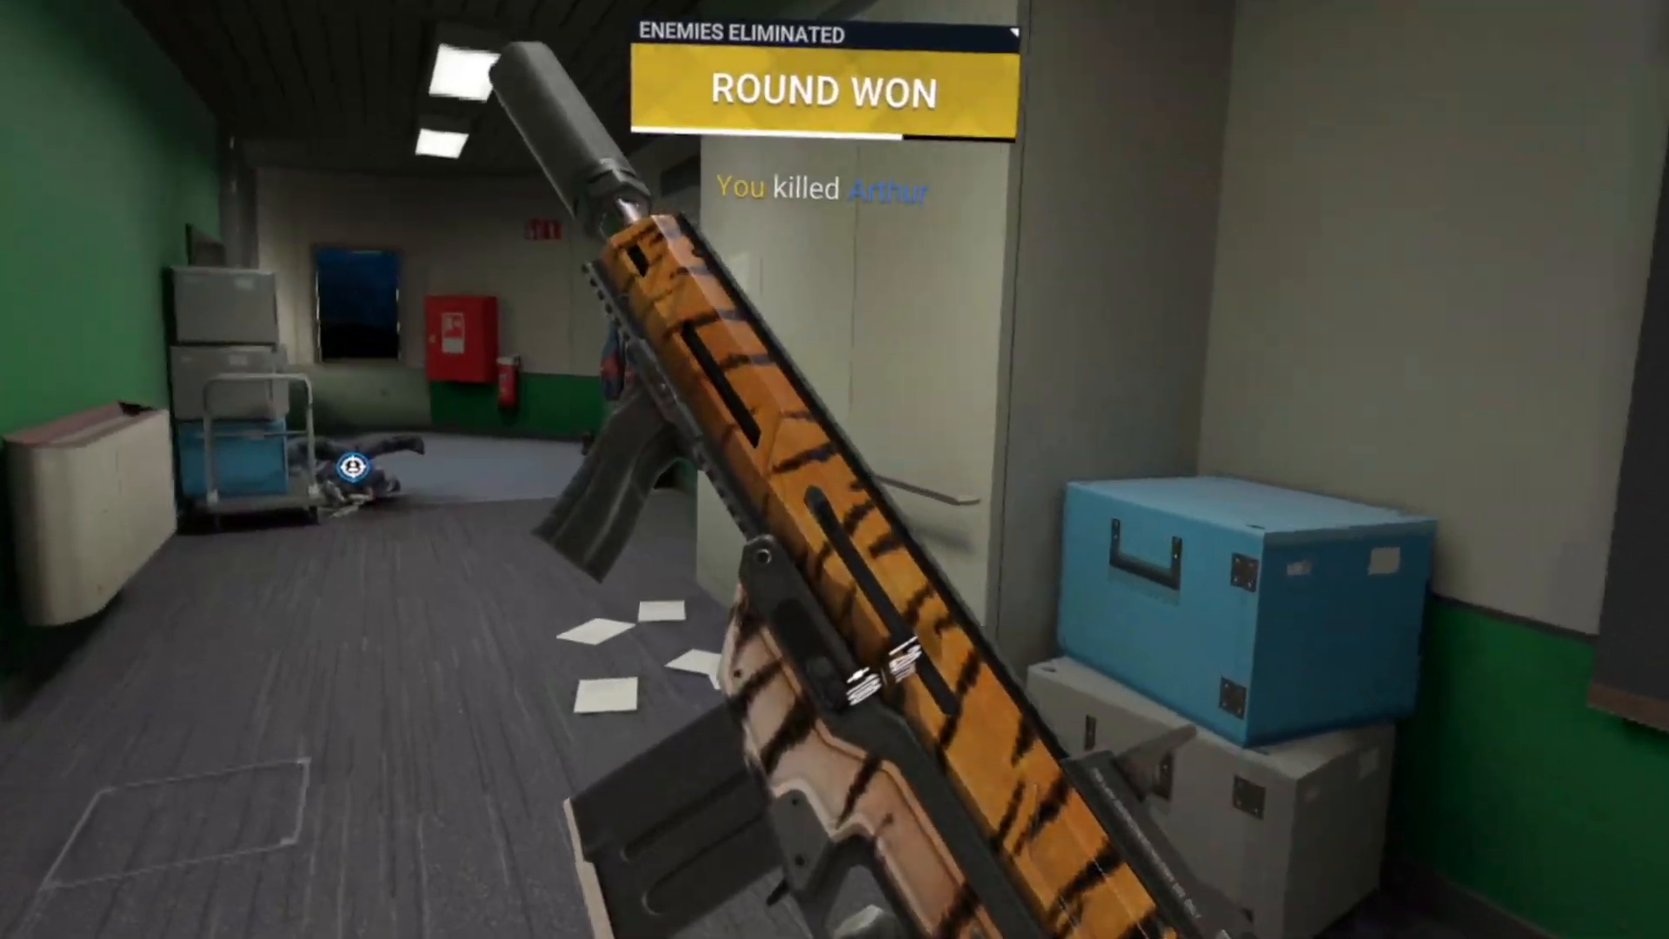
pyautogui.moveTo(834, 469)
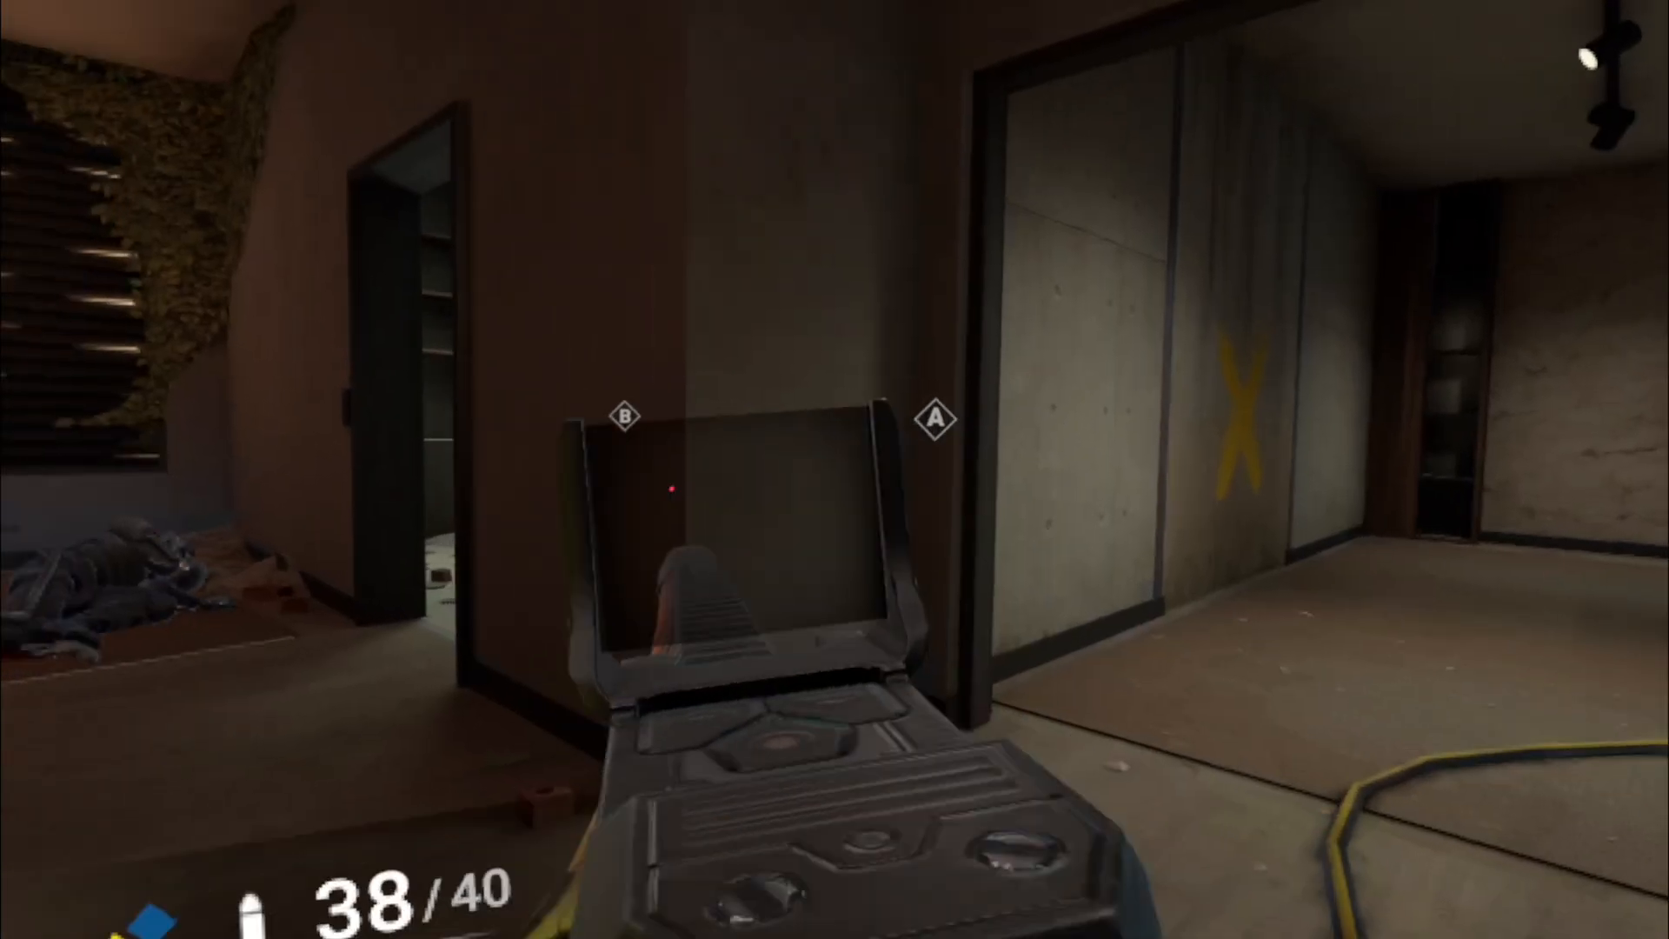
pyautogui.moveTo(835, 470)
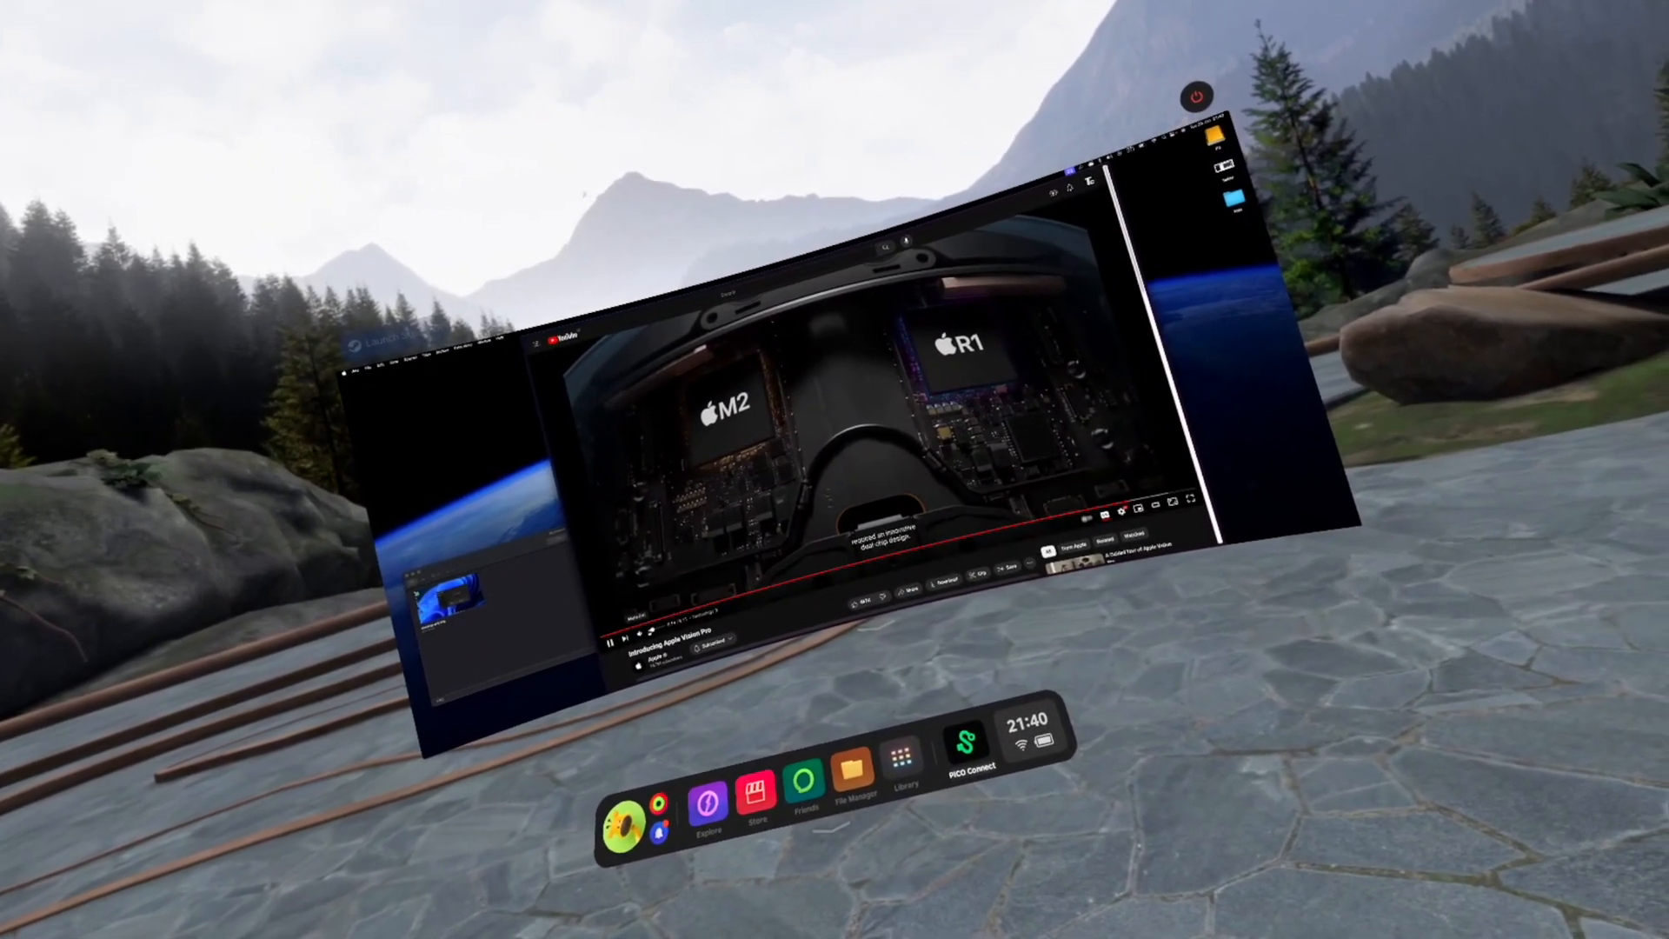
pyautogui.moveTo(834, 469)
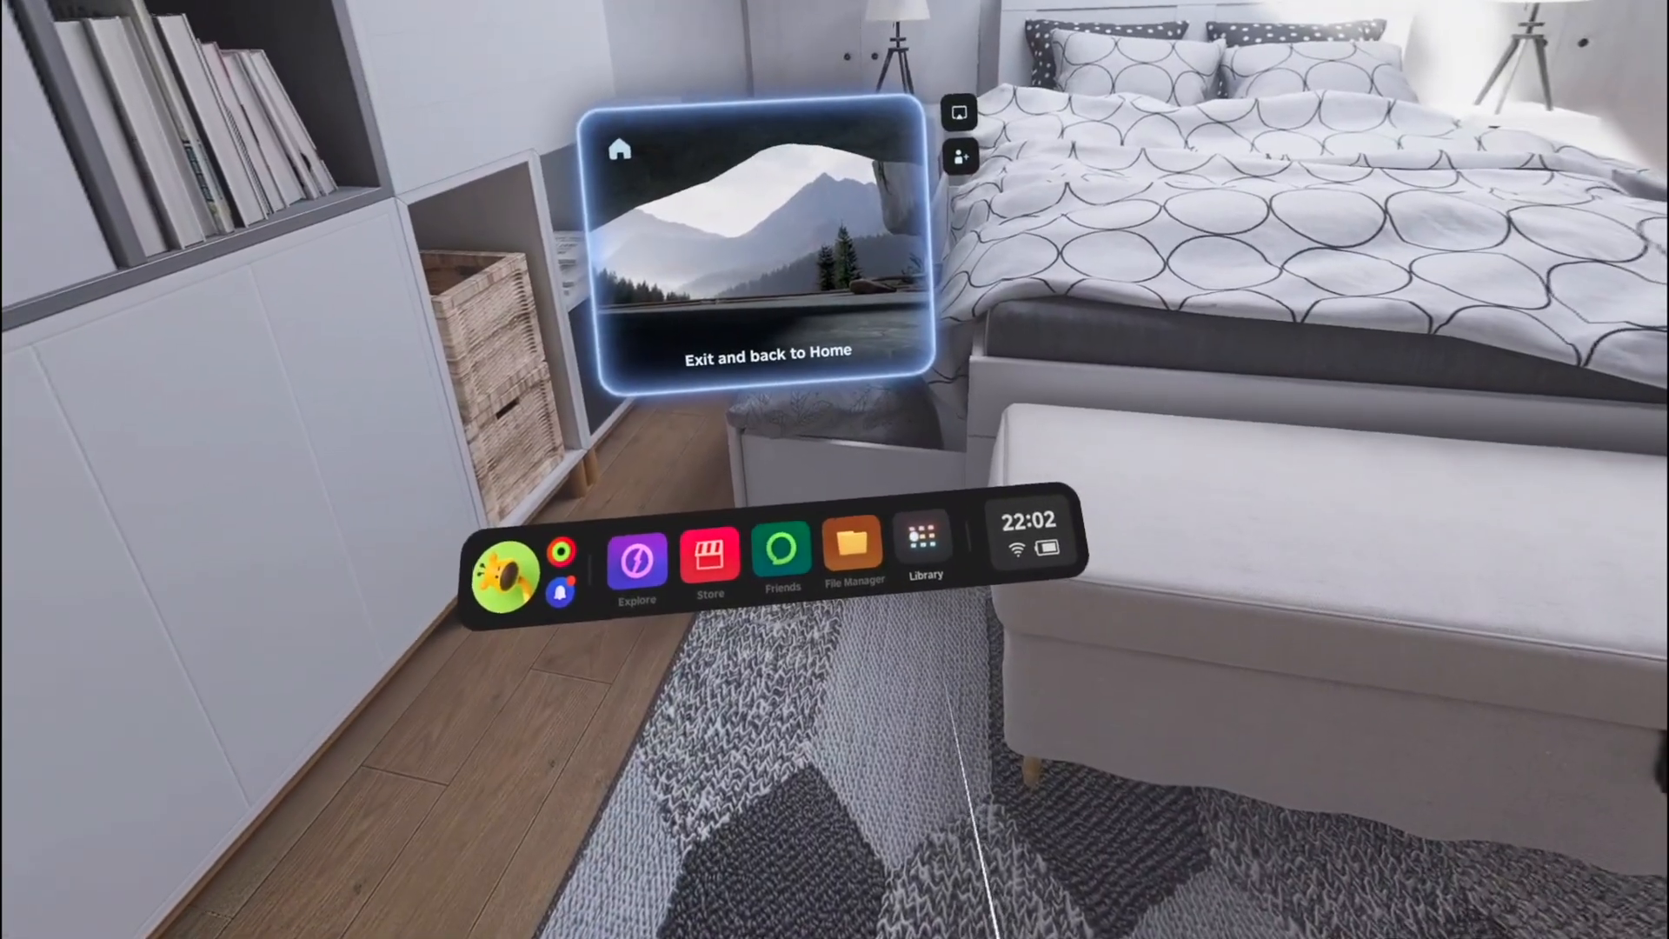
# - Choose 'Exit and back to Home' on the panel above the dock
pyautogui.click(923, 543)
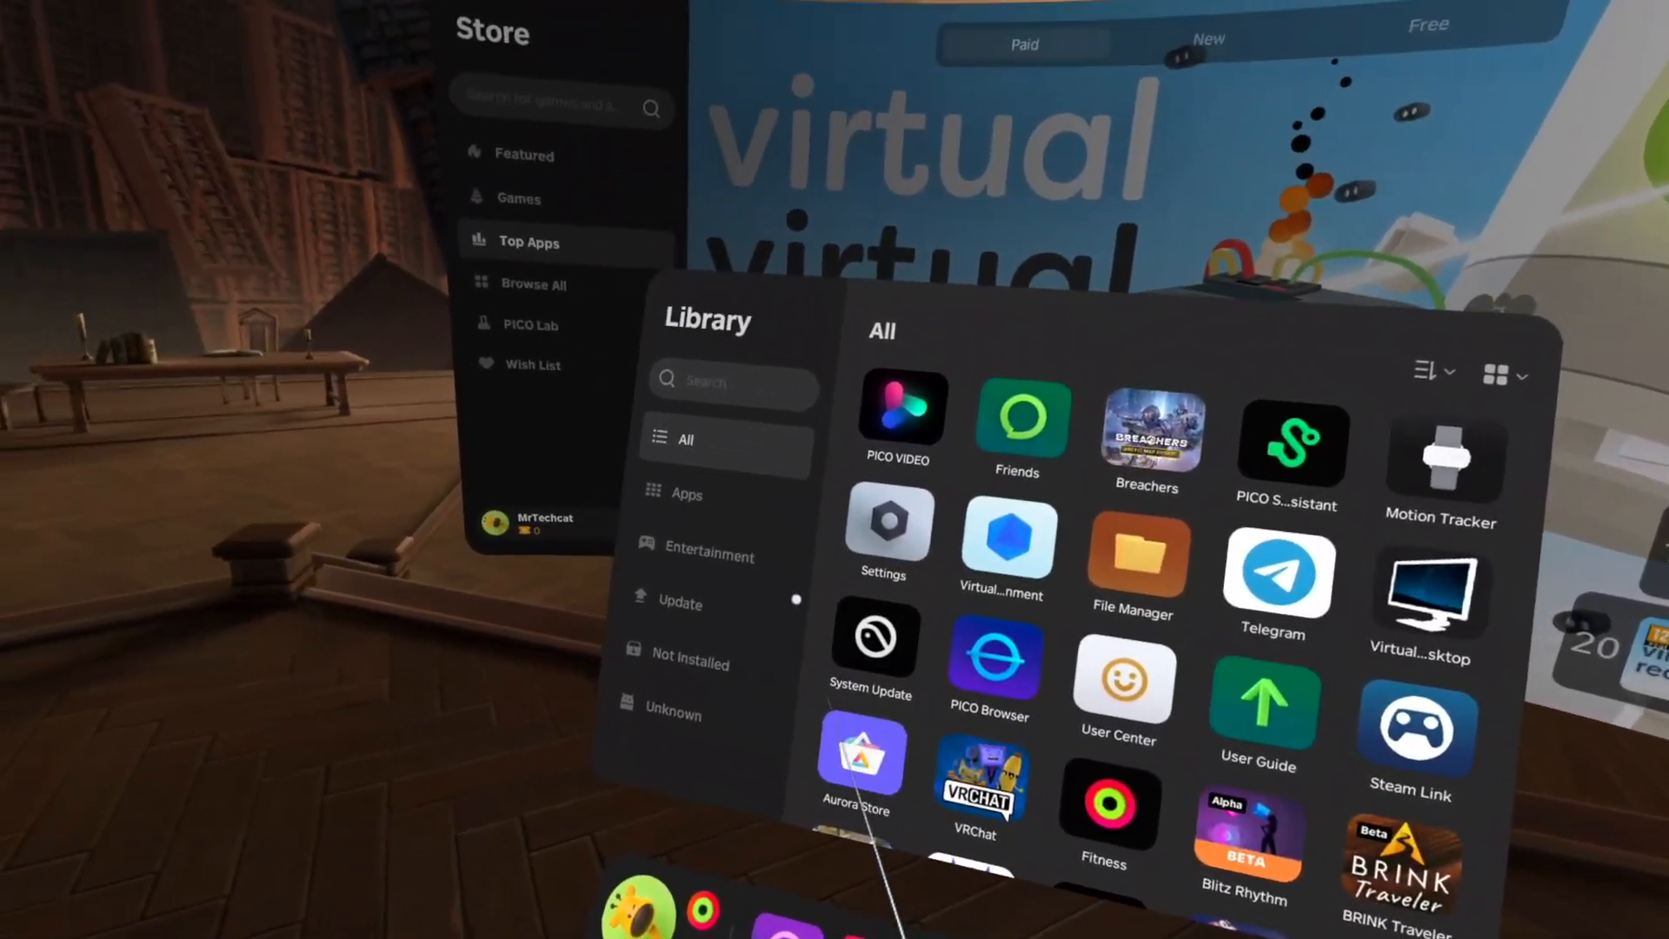
# - Launch Virtual Virtual Reality from Library > Unknown, cancel its 'Verification failed' prompt, and reopen the Unknown list
pyautogui.click(671, 713)
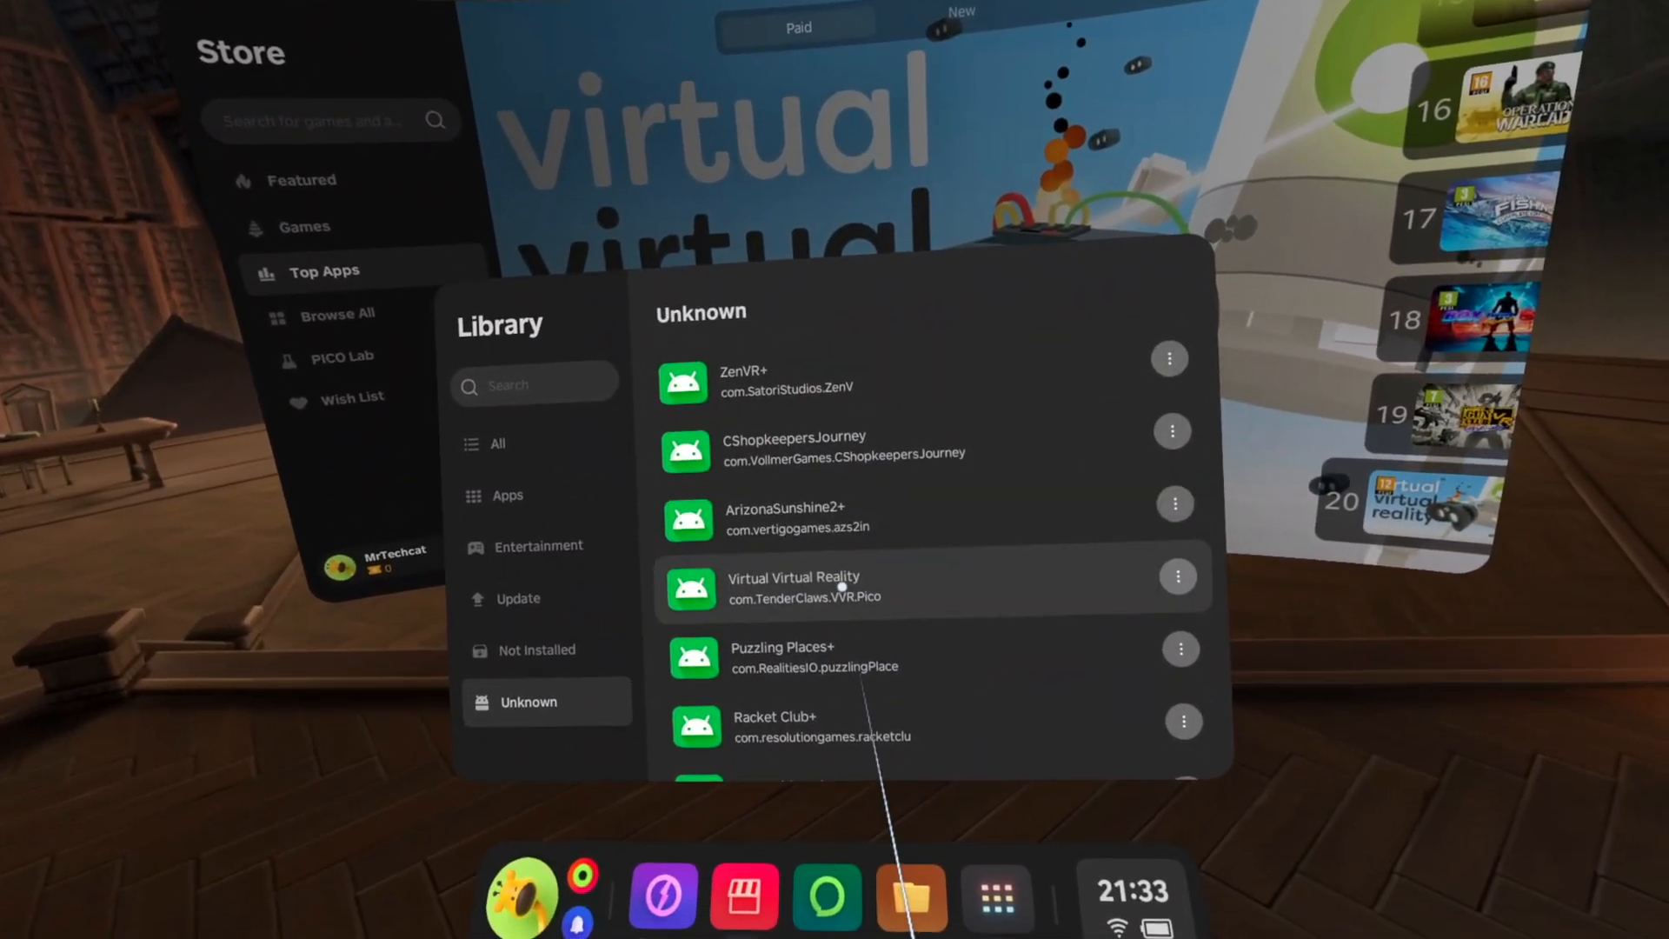
pyautogui.click(793, 586)
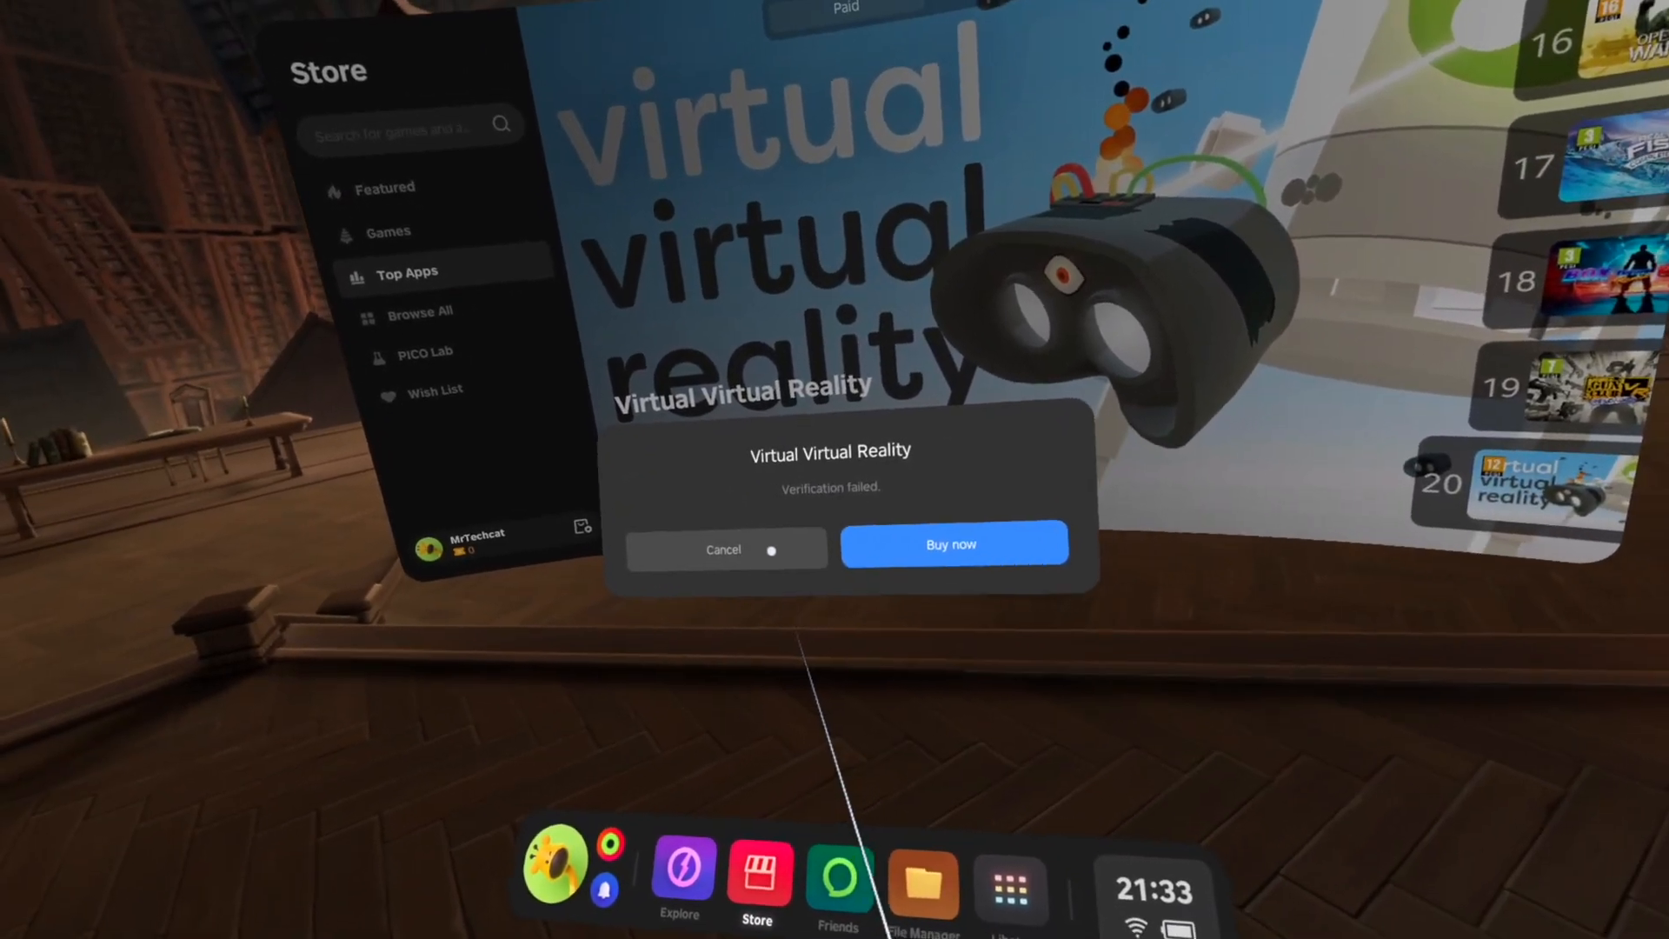
pyautogui.click(723, 549)
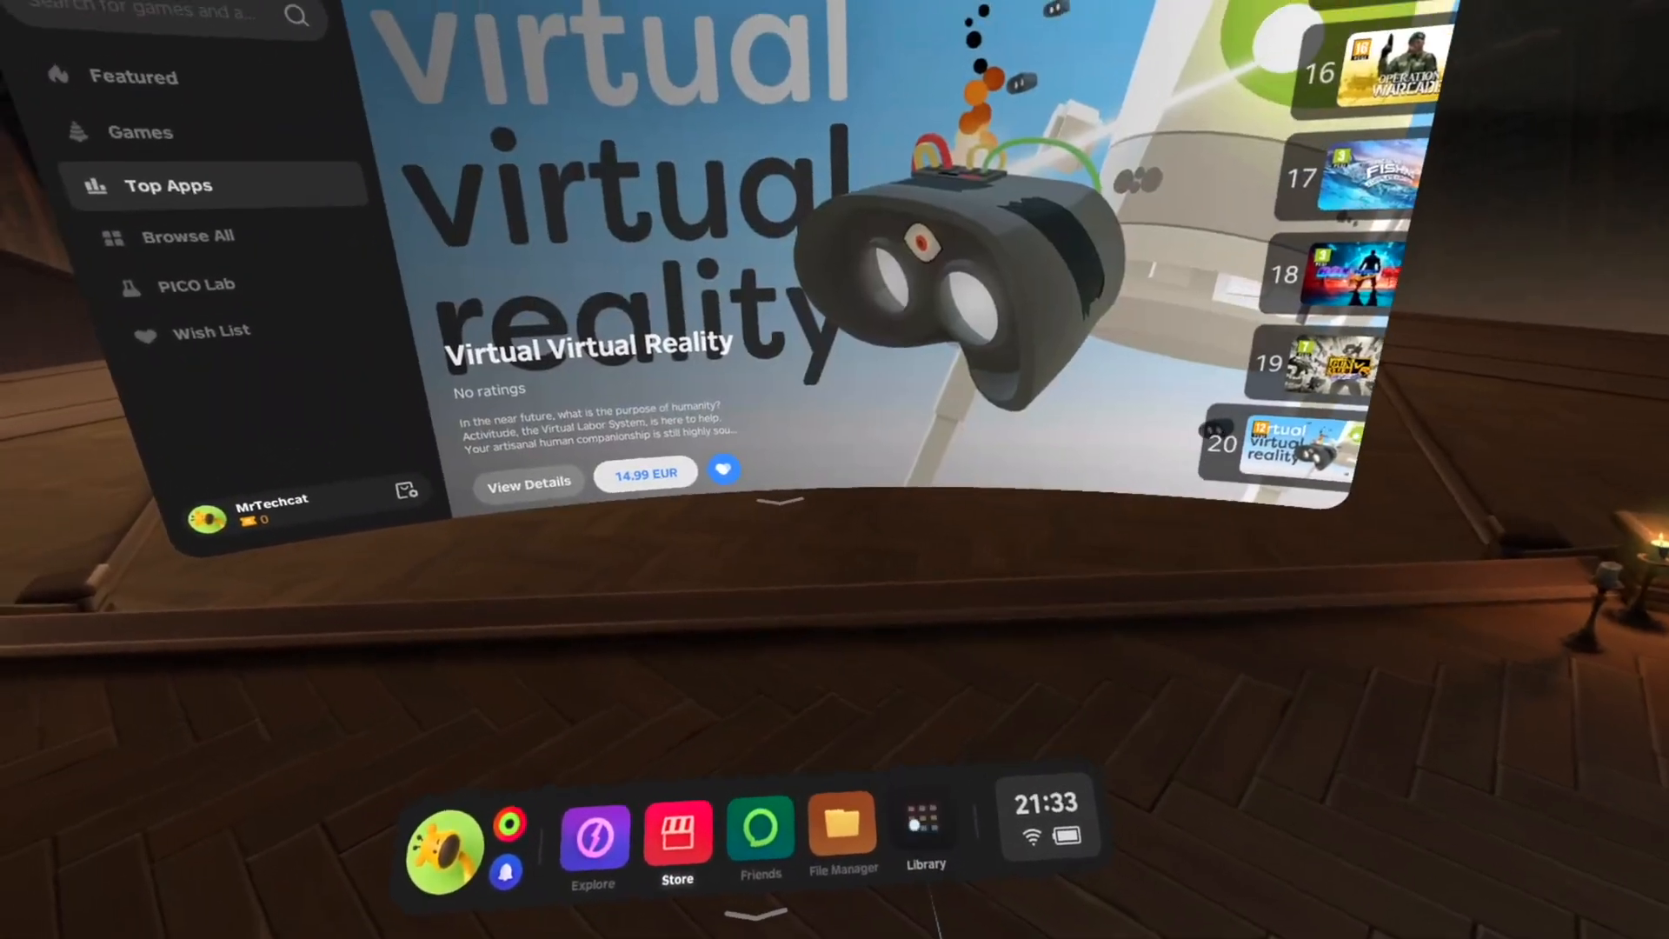
pyautogui.click(922, 831)
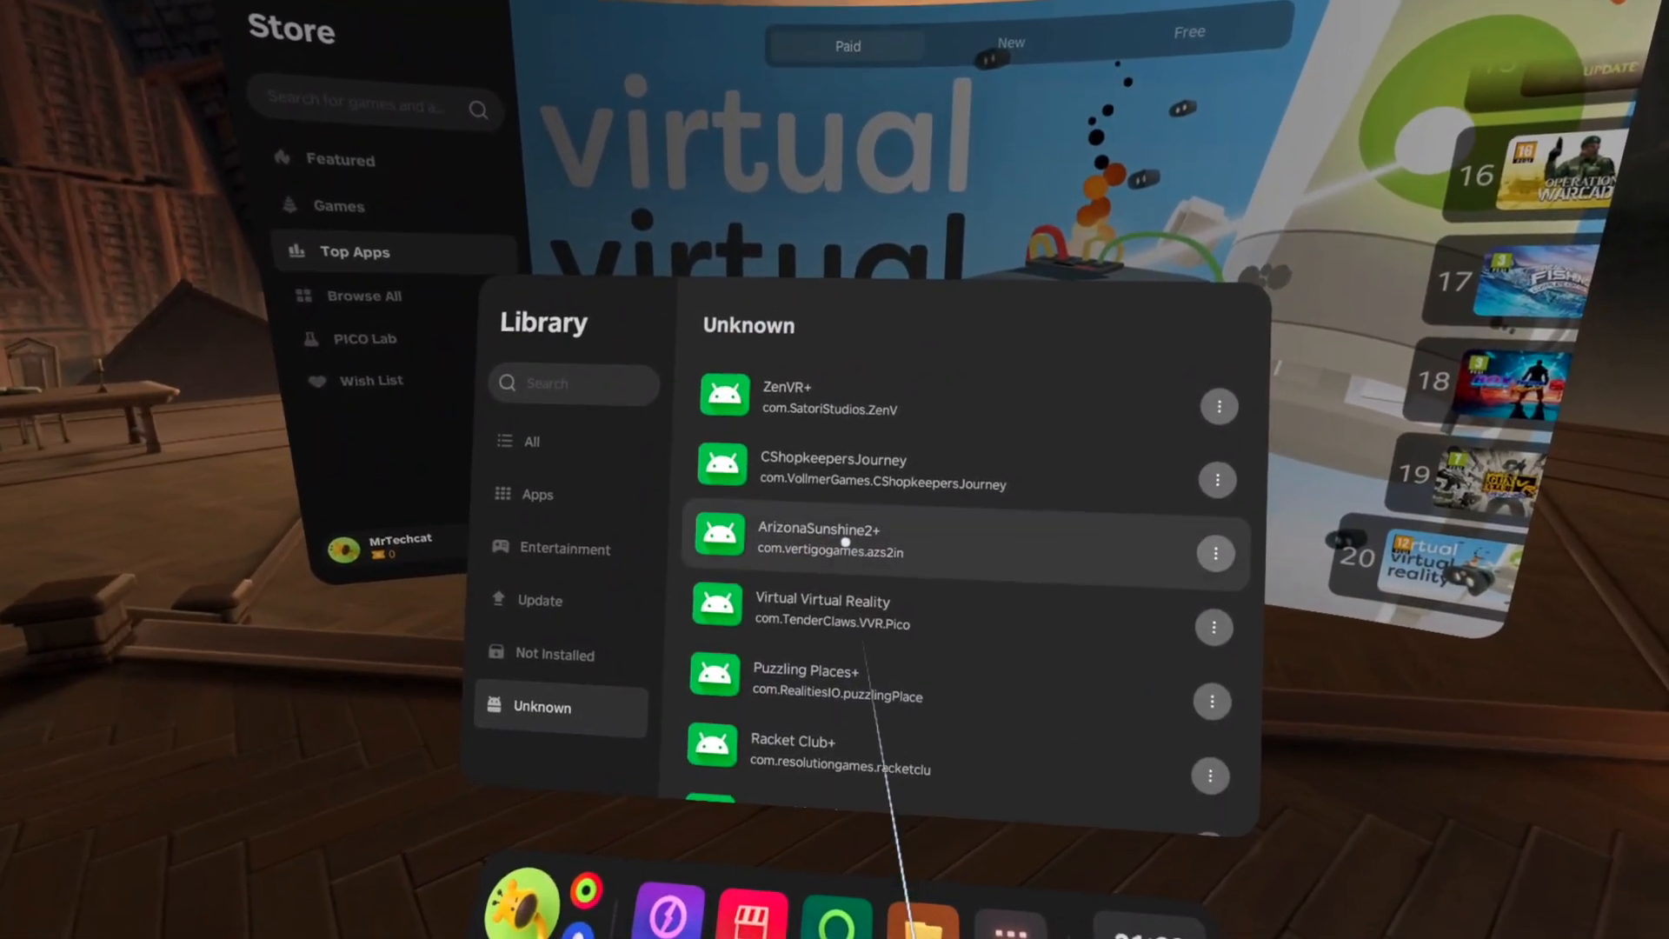